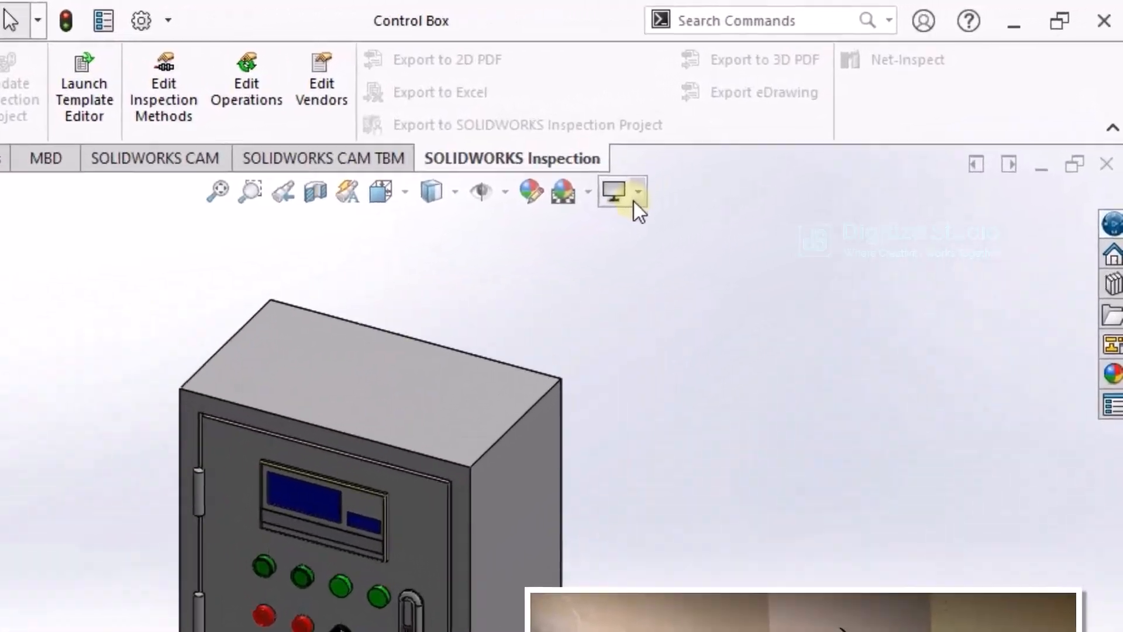
Confirm RealView is missing from View Settings, then search Windows for Run
{"action": "left_click", "coordinate": [636, 191]}
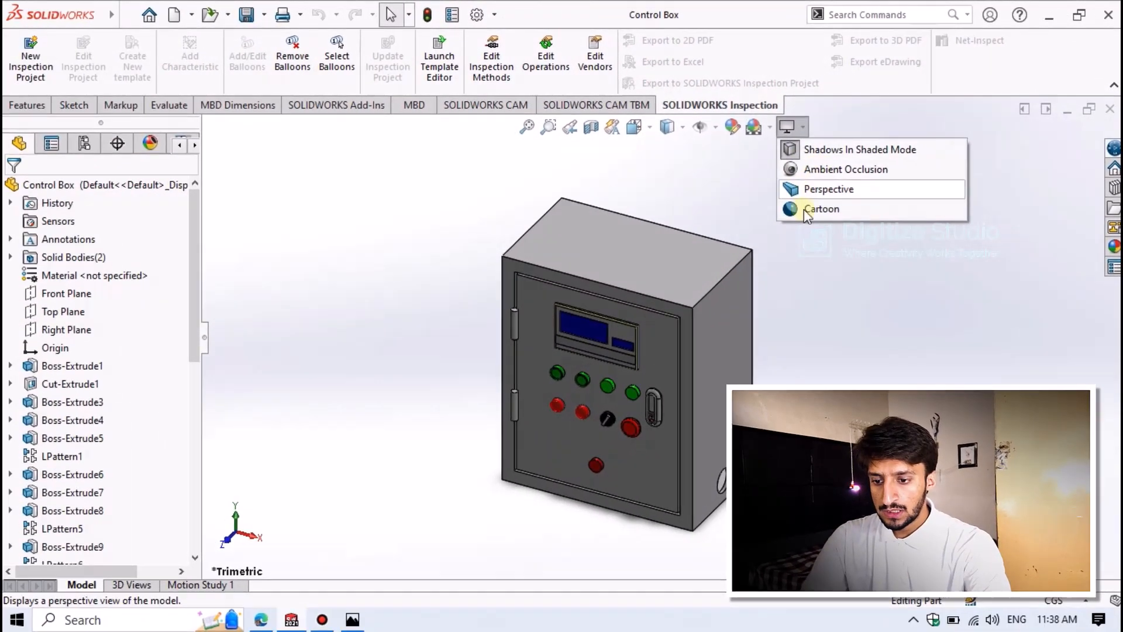
{"action": "type", "text": "run"}
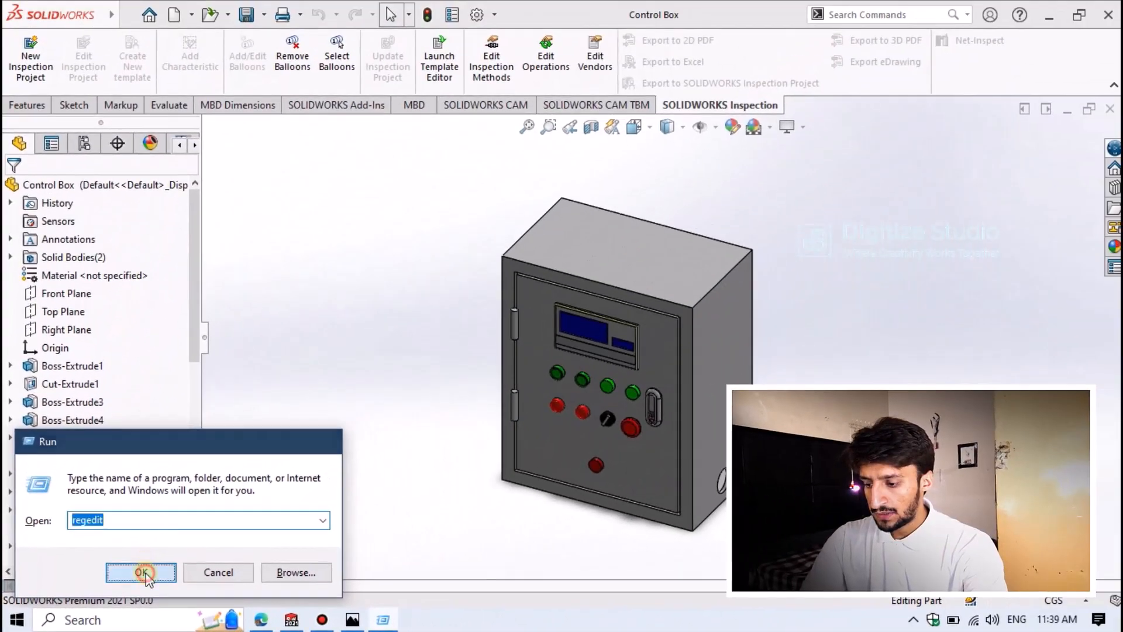
Launch regedit from the Run prompt
{"action": "left_click", "coordinate": [141, 572]}
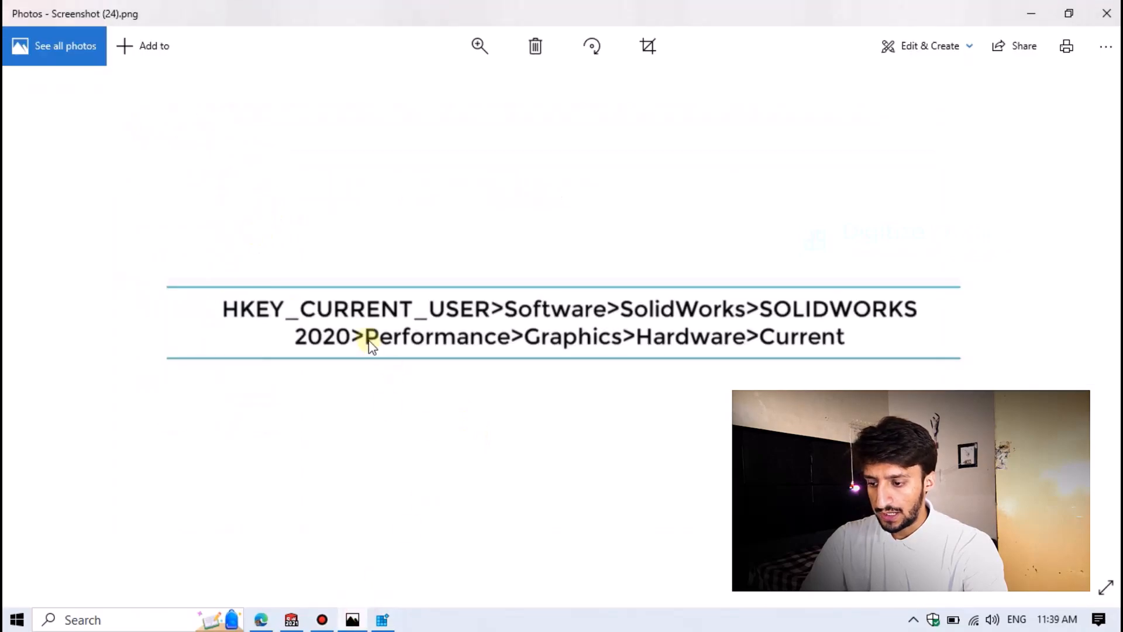
{"action": "mouse_move", "coordinate": [473, 276]}
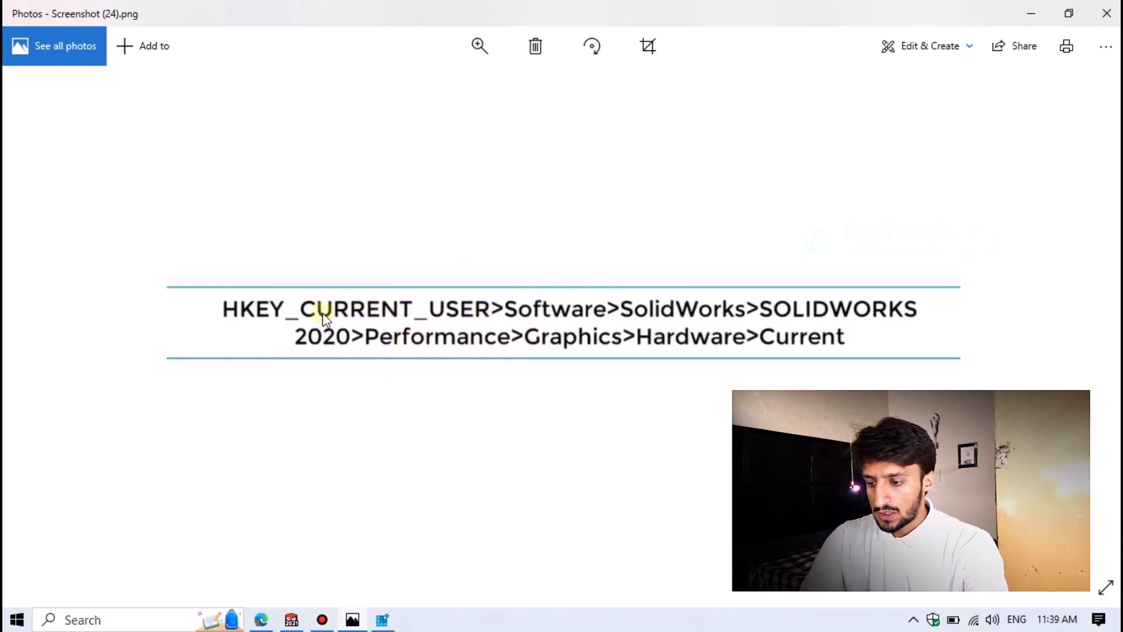
{"action": "mouse_move", "coordinate": [670, 308]}
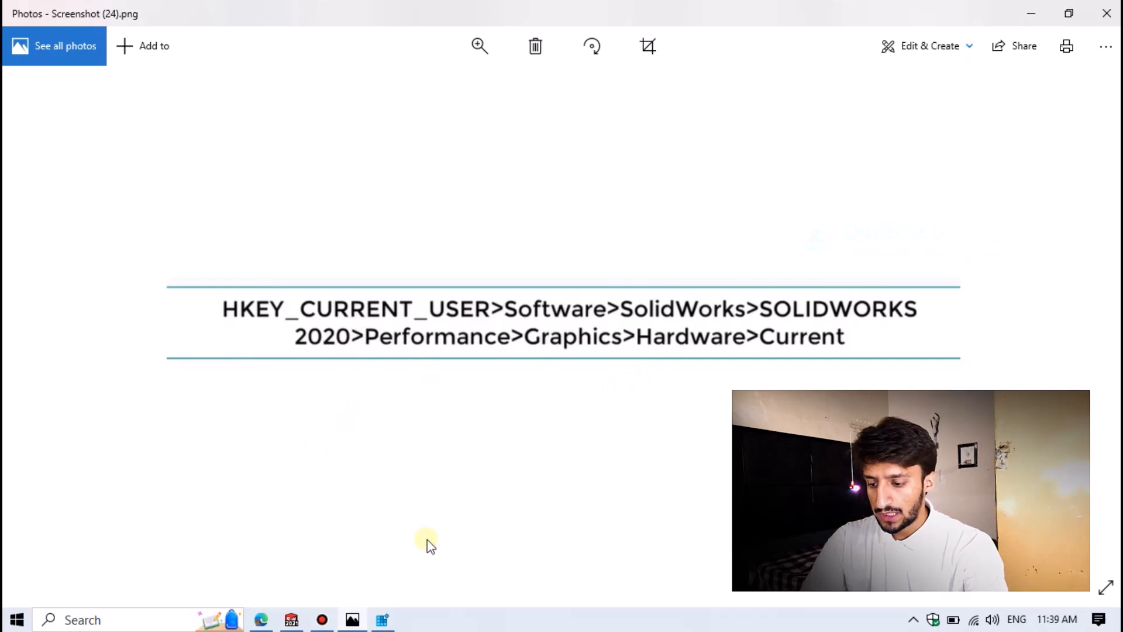
{"action": "mouse_move", "coordinate": [382, 618]}
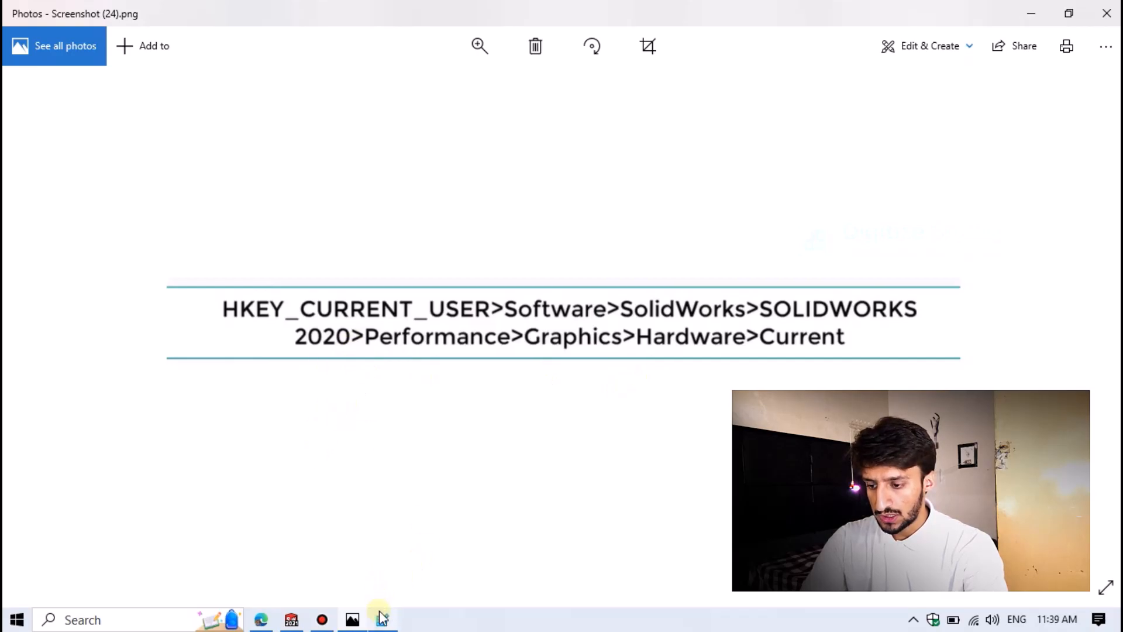
Expand SOFTWARE > SolidWorks > SOLIDWORKS 2021 > Performance > Graphics > Hardware > Current
{"action": "left_click", "coordinate": [382, 620]}
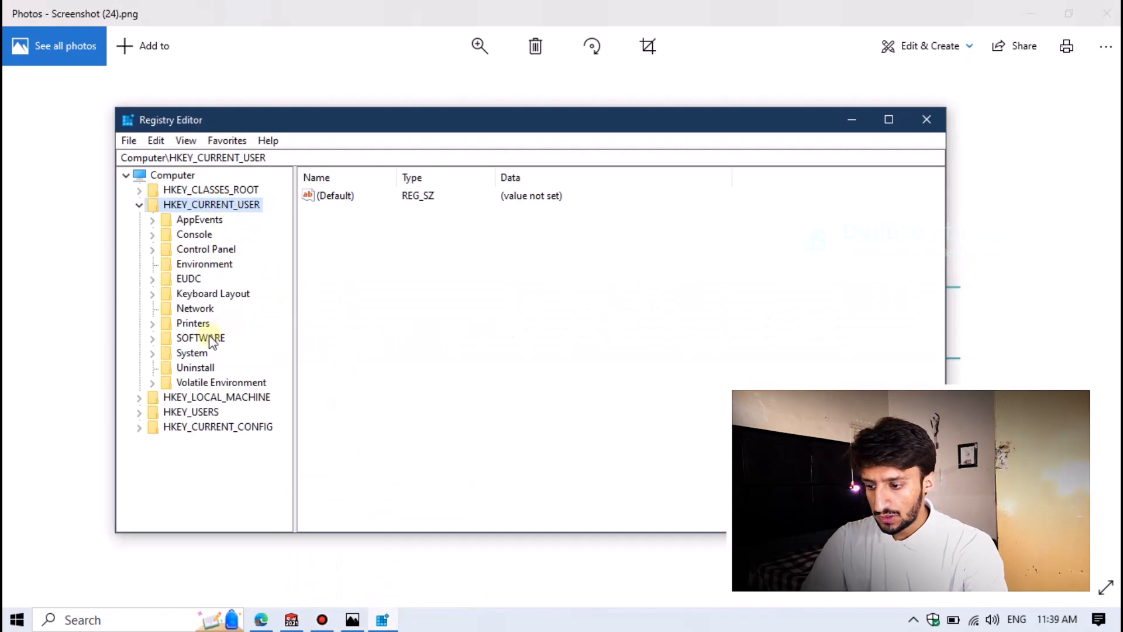
{"action": "double_click", "coordinate": [200, 338]}
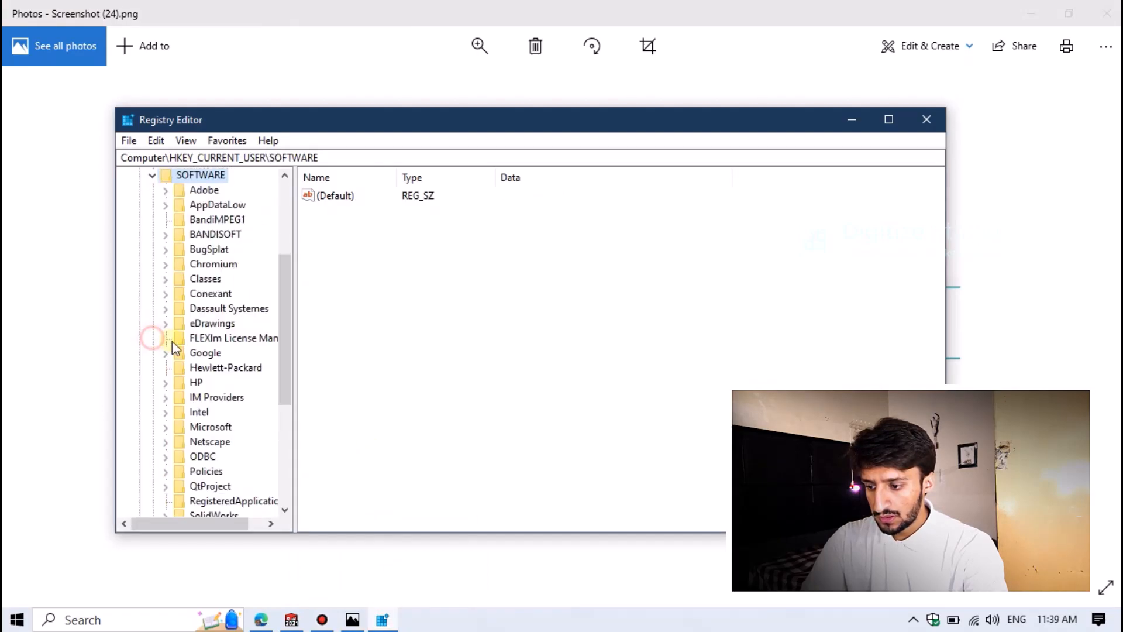
{"action": "left_click", "coordinate": [214, 368]}
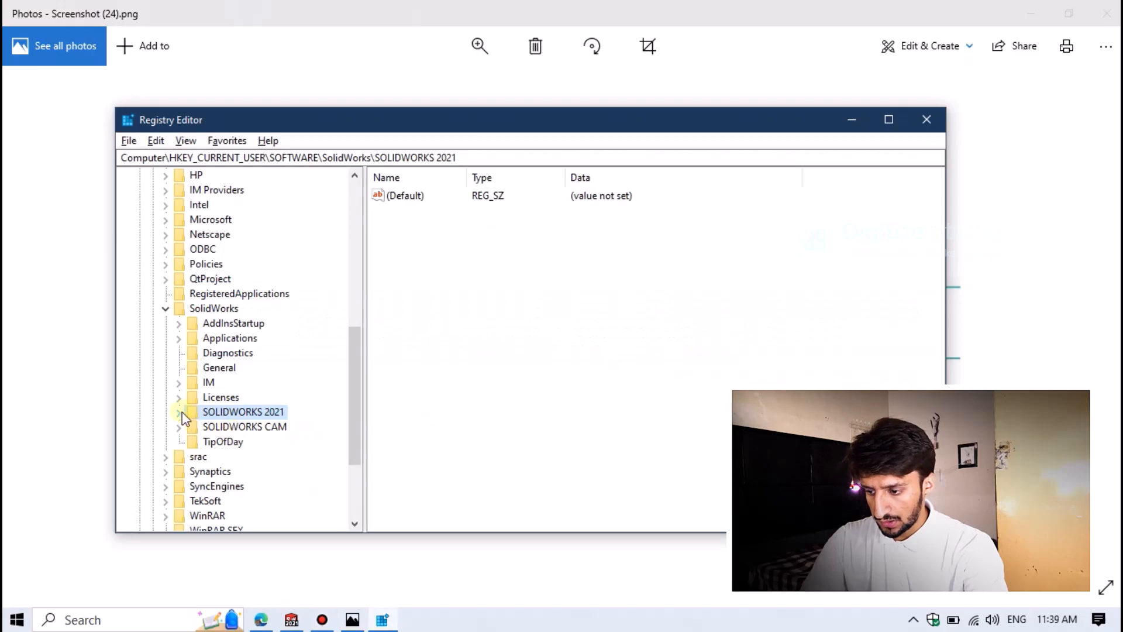
{"action": "left_click", "coordinate": [178, 412]}
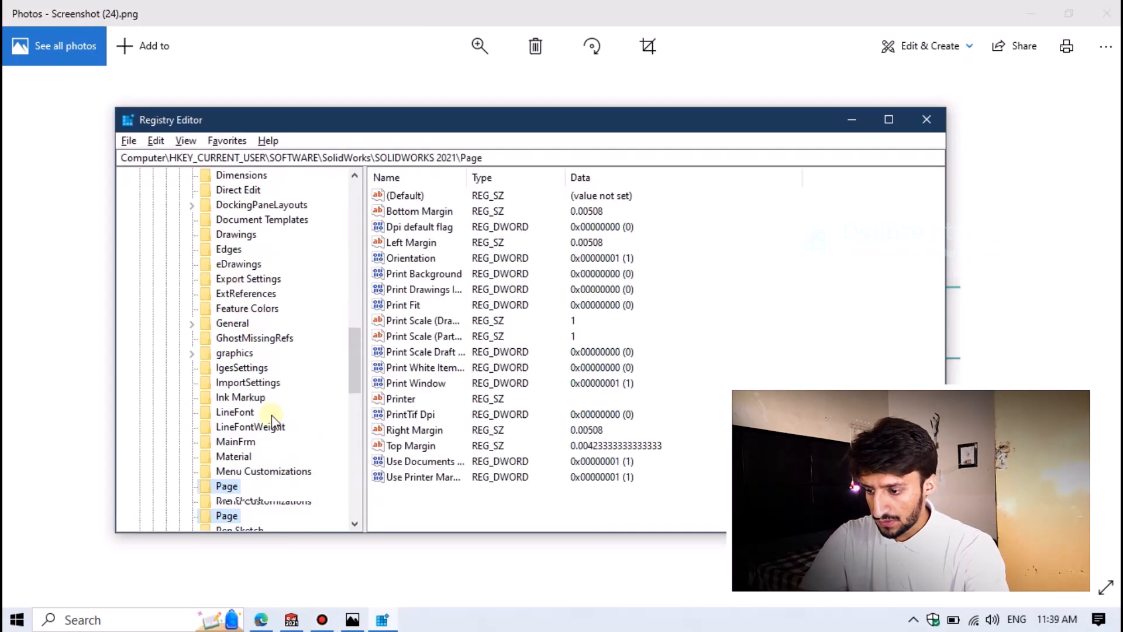
{"action": "left_click", "coordinate": [245, 456]}
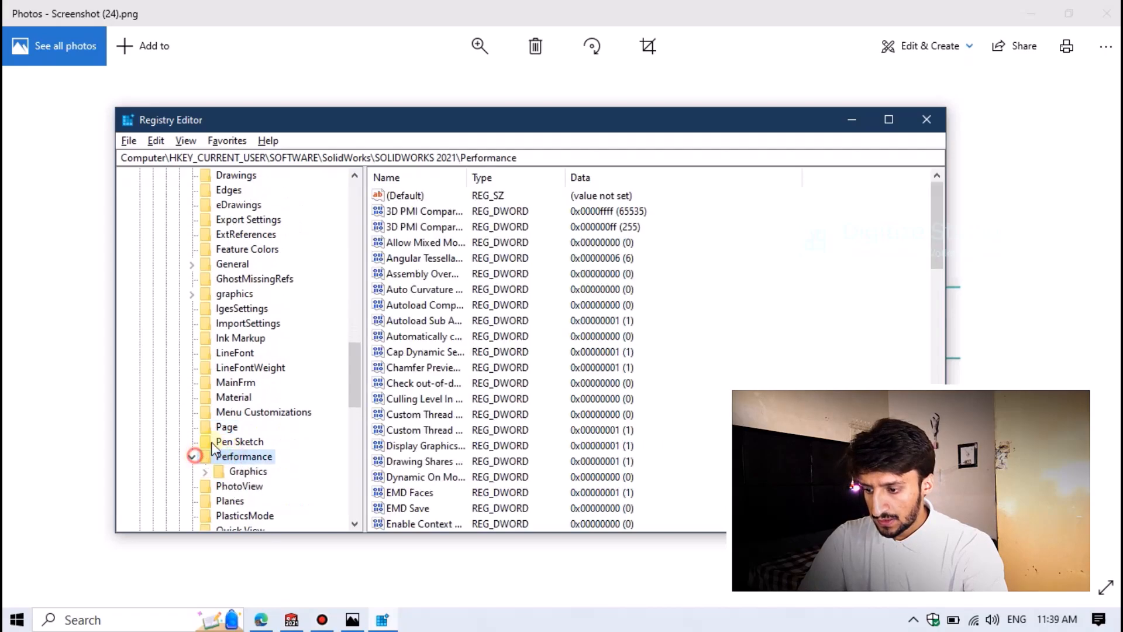
{"action": "left_click", "coordinate": [191, 456]}
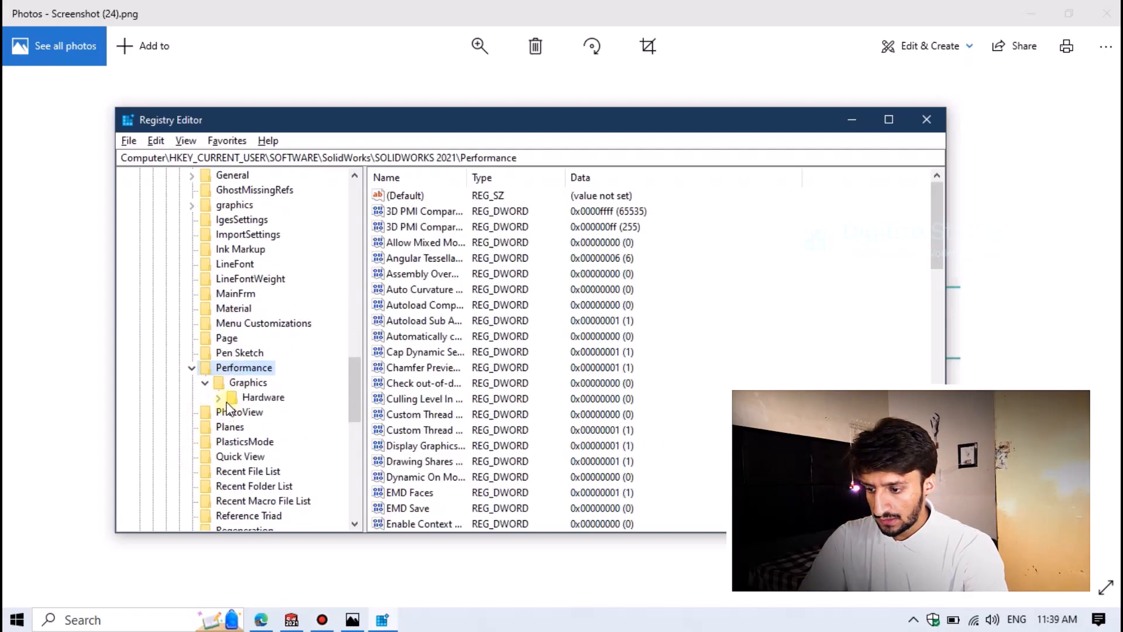
{"action": "left_click", "coordinate": [217, 397]}
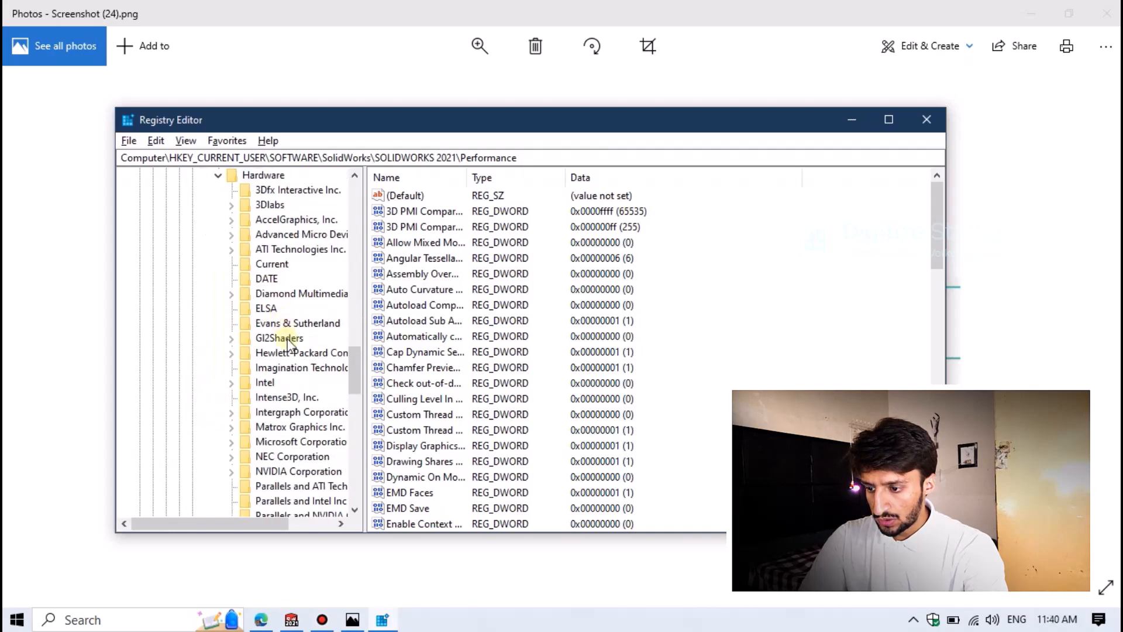
{"action": "scroll", "scroll_direction": "down", "scroll_amount": 3}
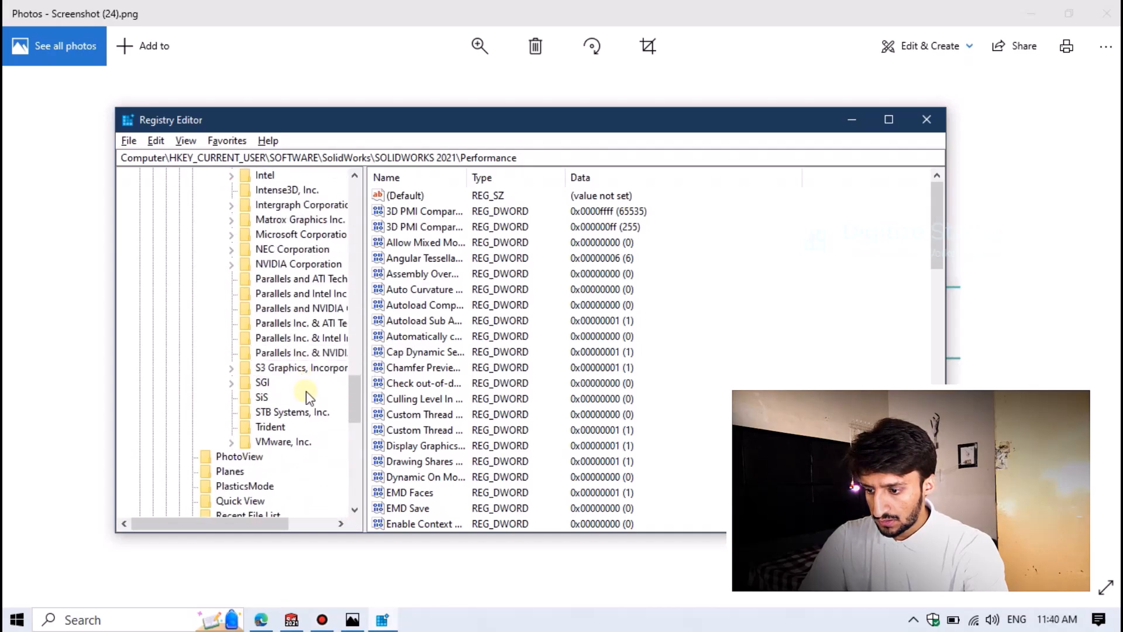
{"action": "left_click", "coordinate": [271, 234]}
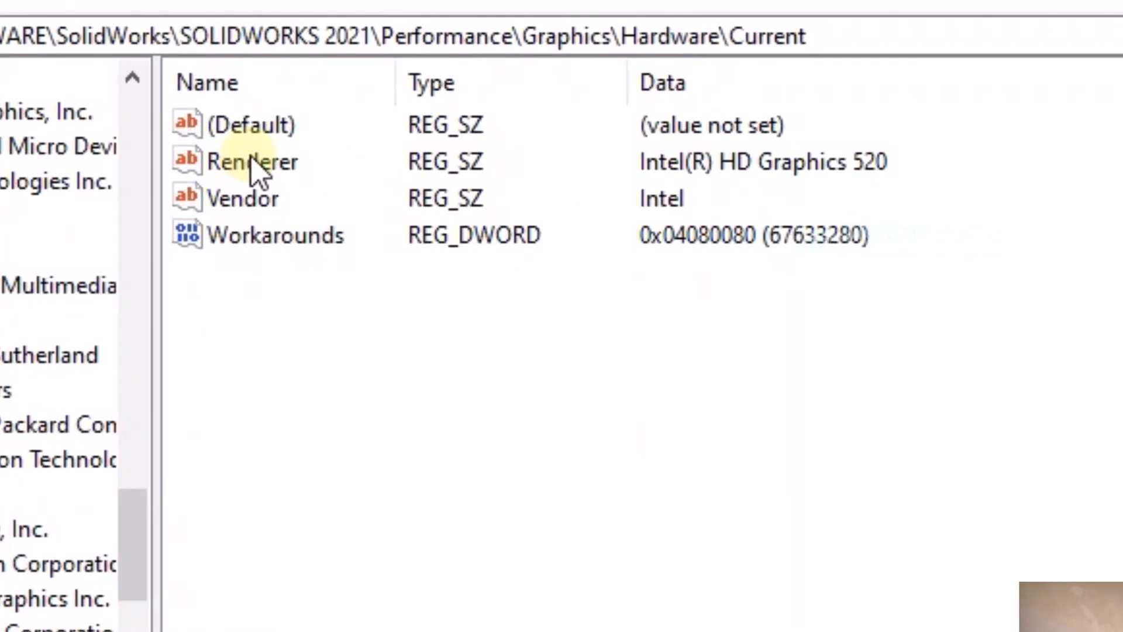
Read the Renderer value (Intel(R) HD Graphics 520), then expand Gl2Shaders
{"action": "double_click", "coordinate": [255, 162]}
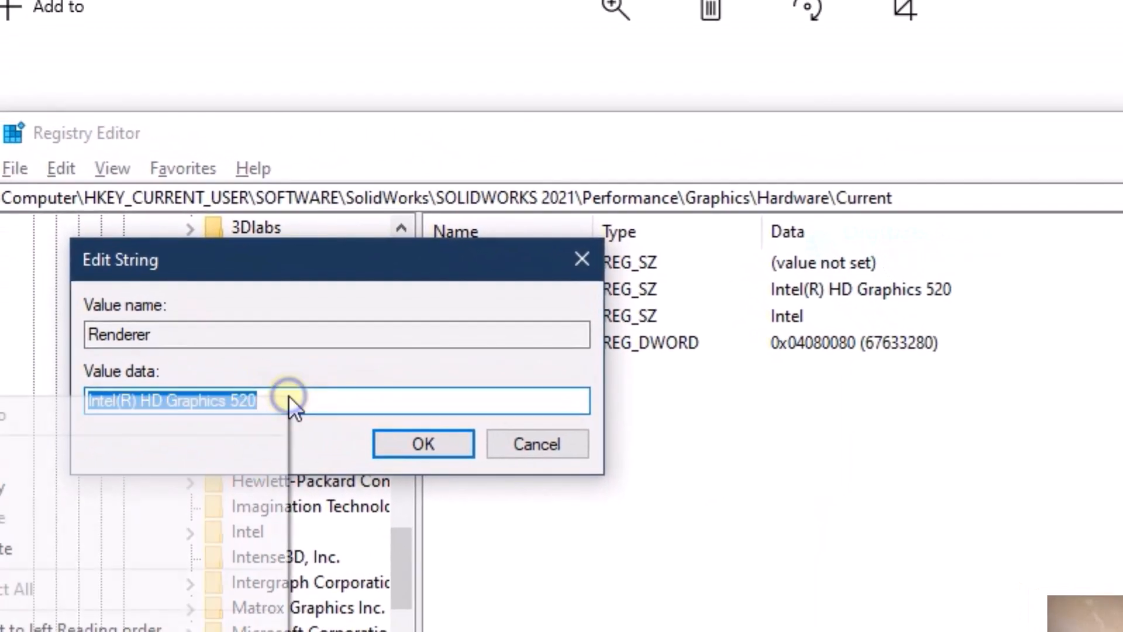
{"action": "mouse_move", "coordinate": [358, 458]}
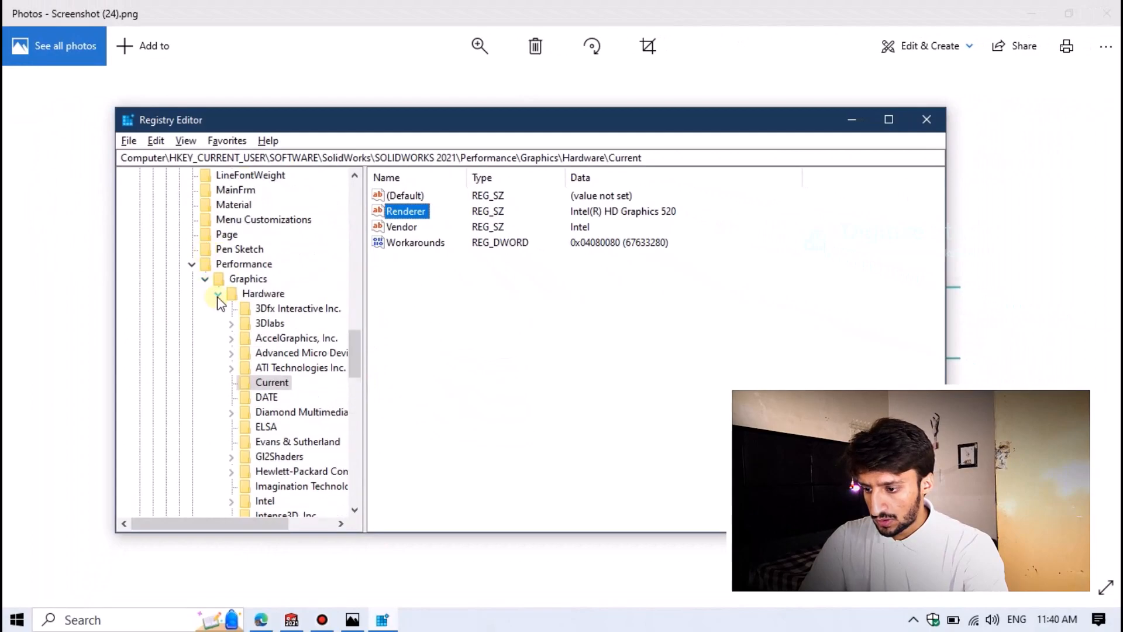
{"action": "left_click", "coordinate": [278, 397]}
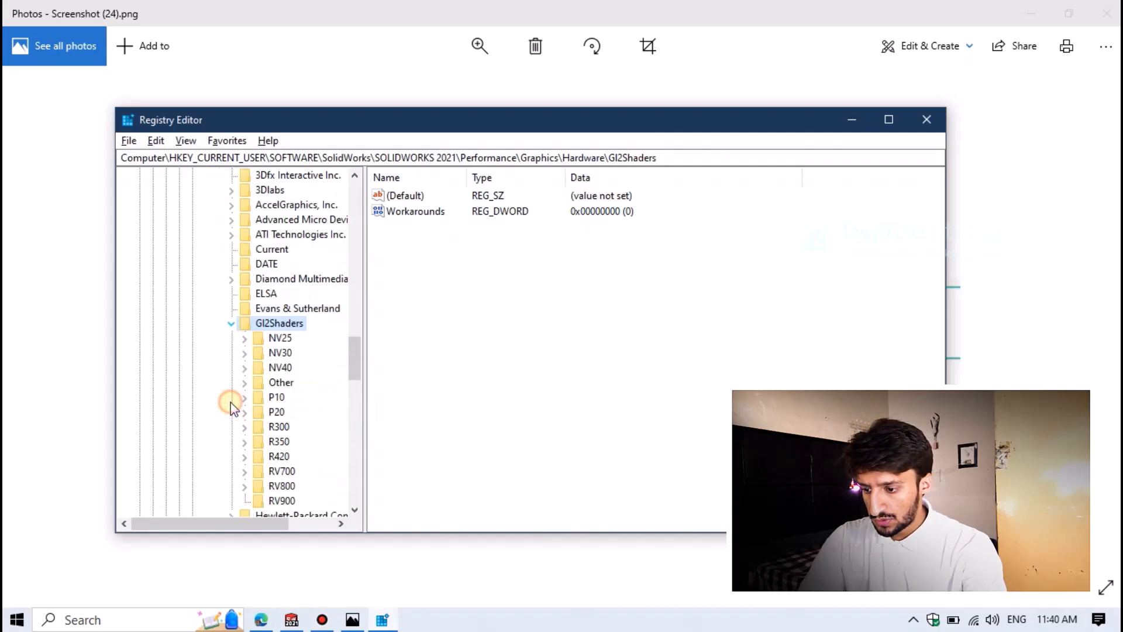
{"action": "scroll", "scroll_direction": "down", "scroll_amount": 3}
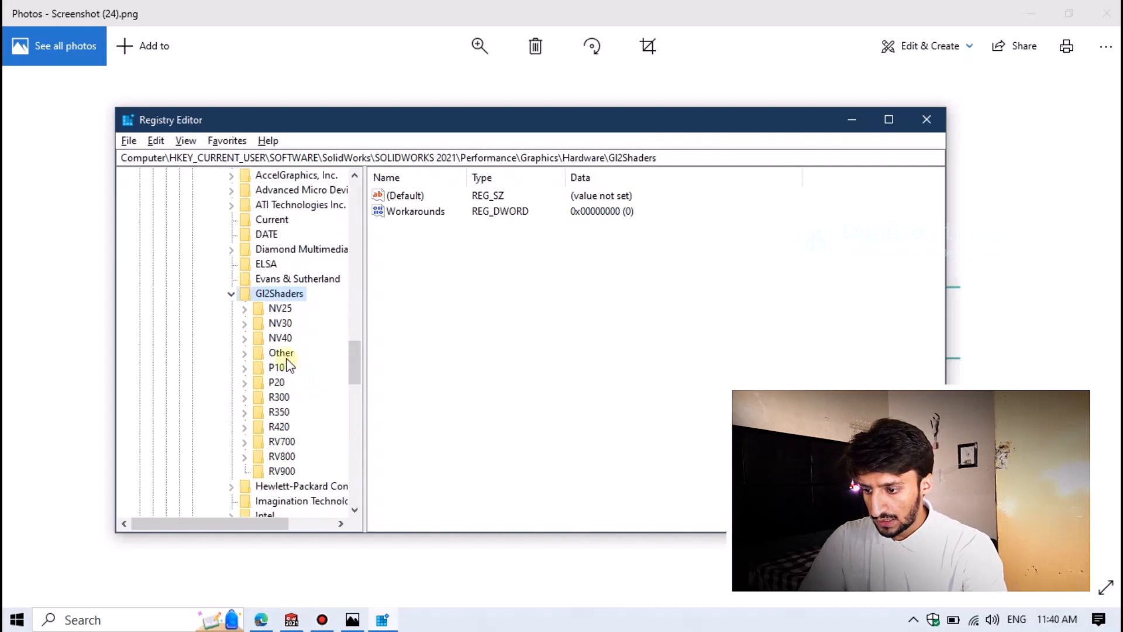
Create a new key under Gl2Shaders\Other for Intel(R) HD Graphics 520
{"action": "right_click", "coordinate": [280, 352]}
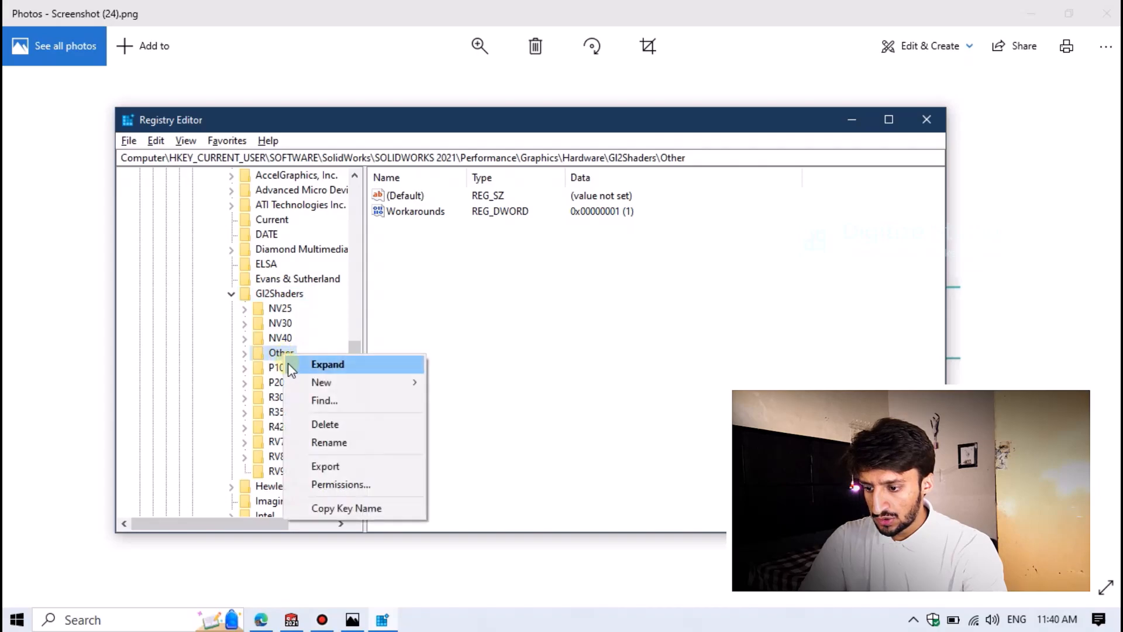
{"action": "mouse_move", "coordinate": [322, 382]}
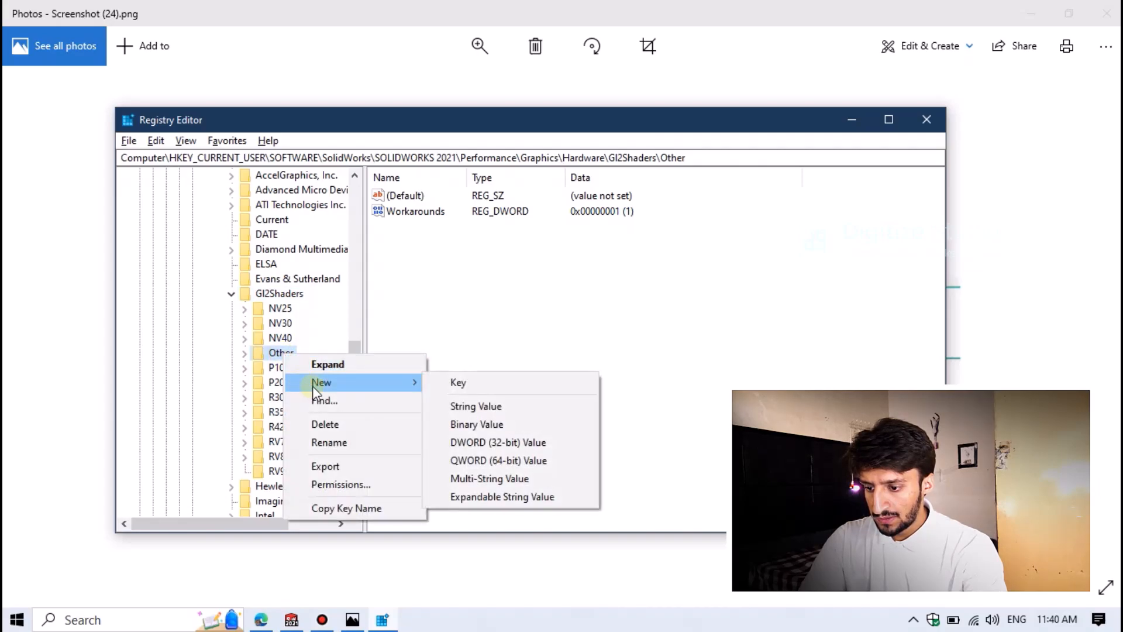
{"action": "left_click", "coordinate": [457, 382]}
{"action": "type", "text": "Intel(R) HD Graphics 520"}
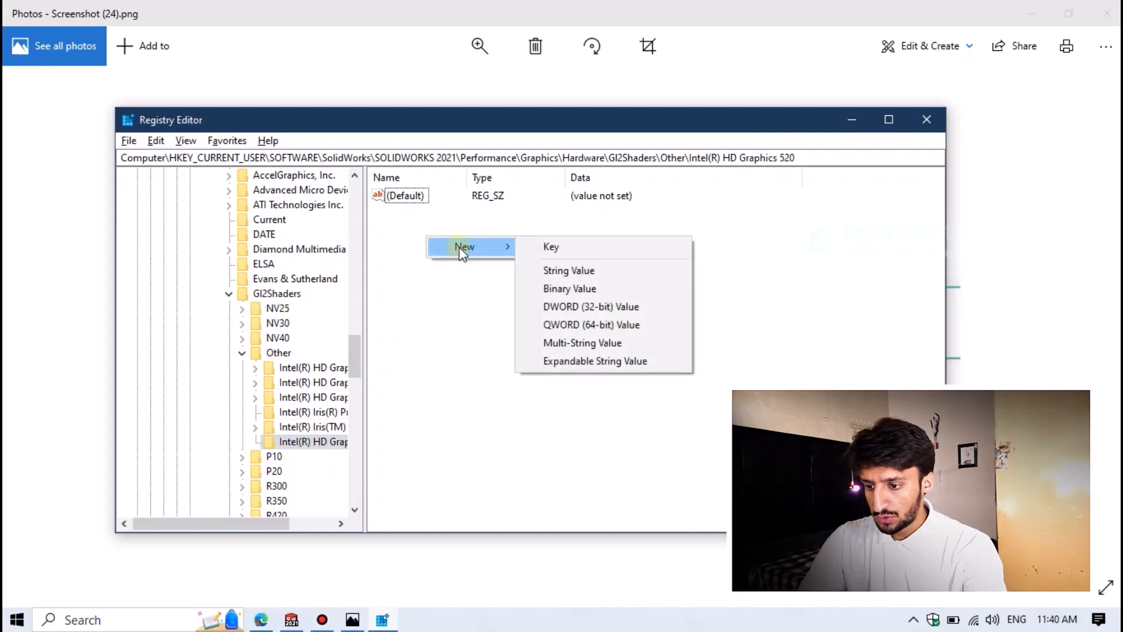
{"action": "mouse_move", "coordinate": [591, 307]}
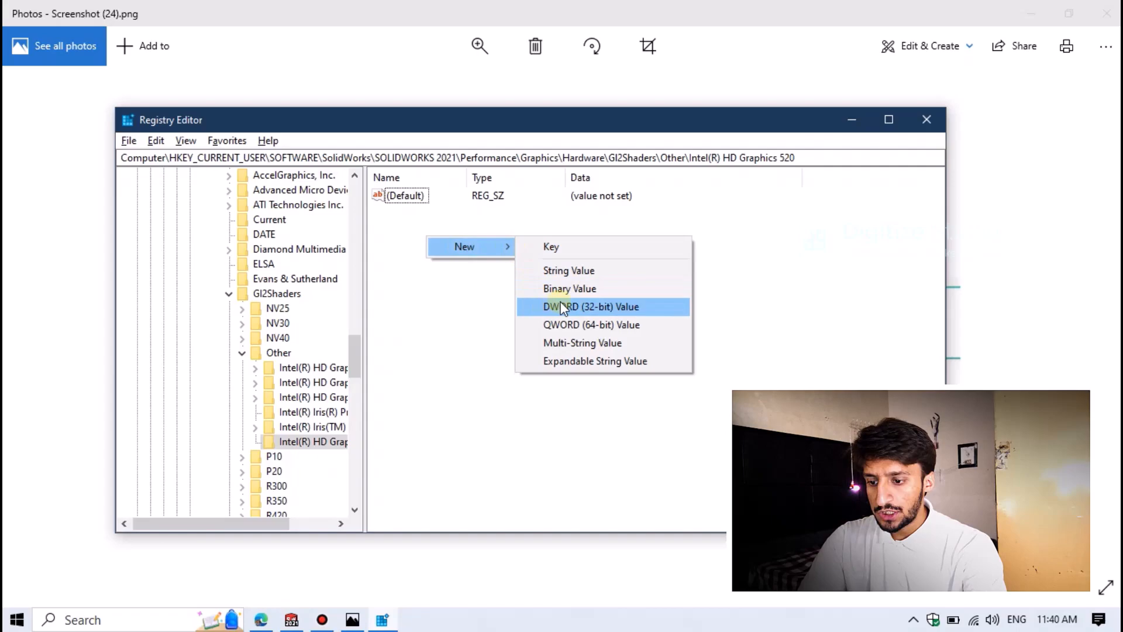
Add a Workarounds DWORD with hex data 3008, then close Registry Editor
{"action": "left_click", "coordinate": [591, 307]}
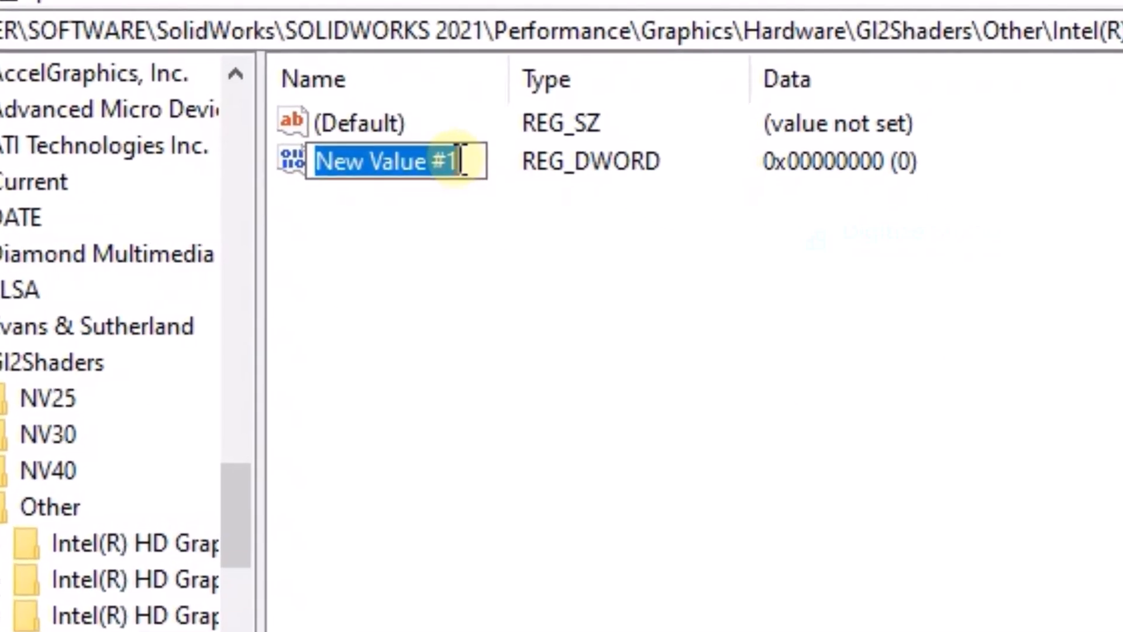
{"action": "type", "text": "Wor"}
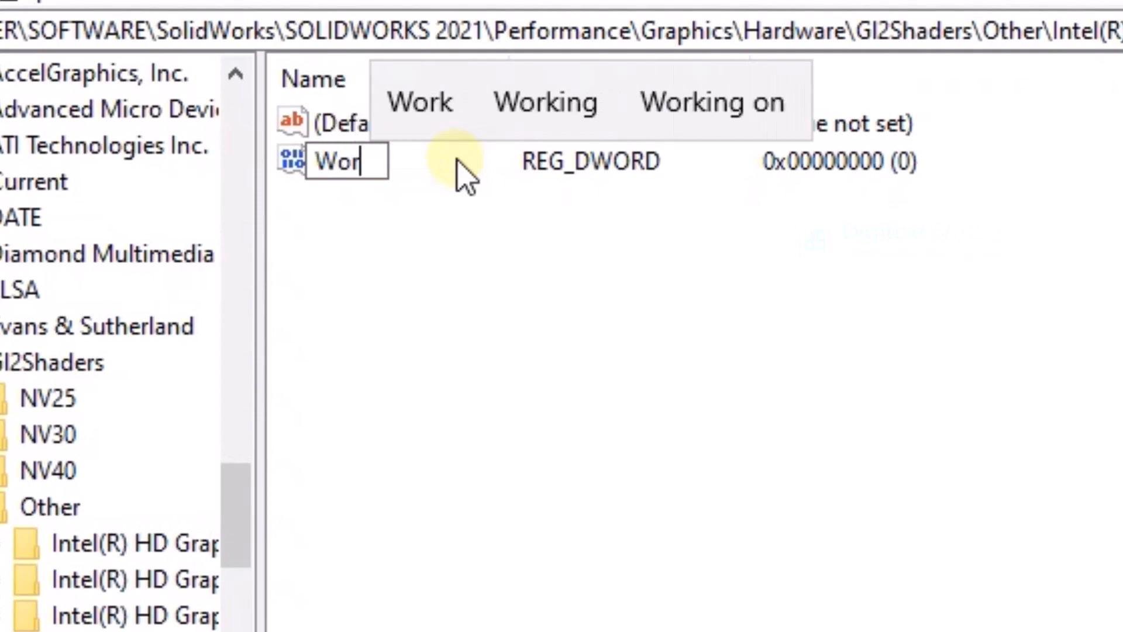
{"action": "type", "text": "karounds"}
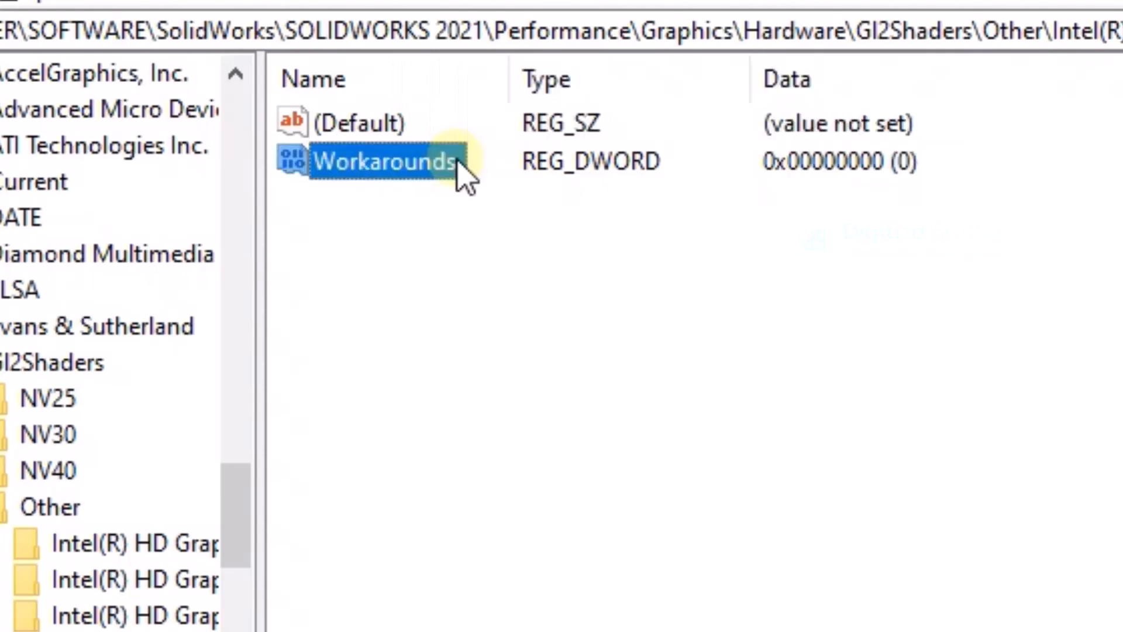
{"action": "double_click", "coordinate": [373, 160]}
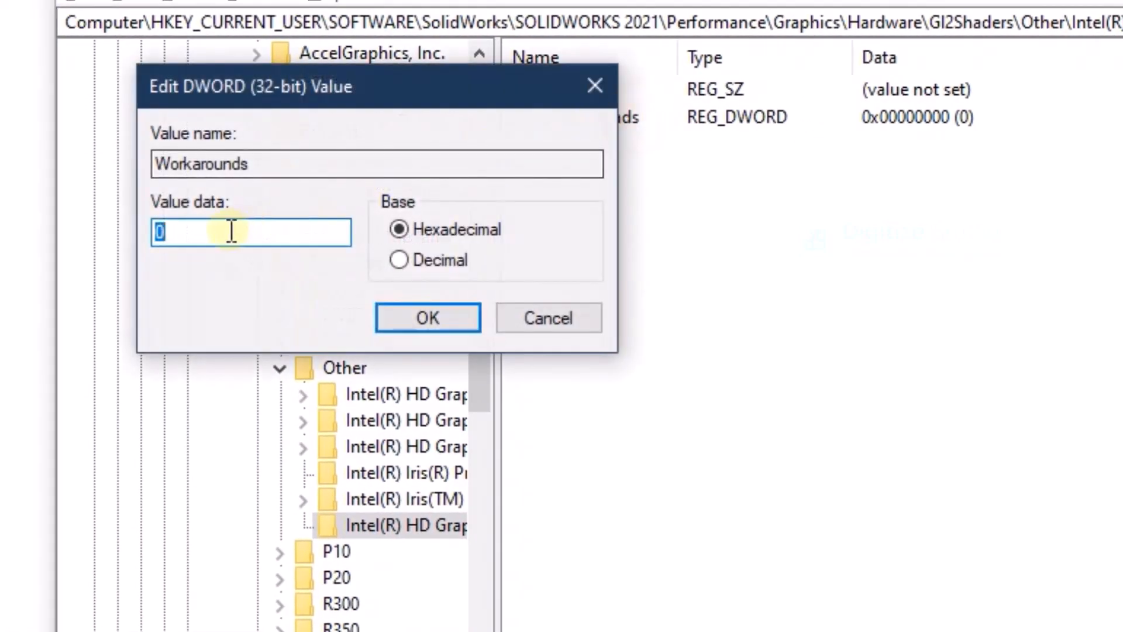
{"action": "type", "text": "3"}
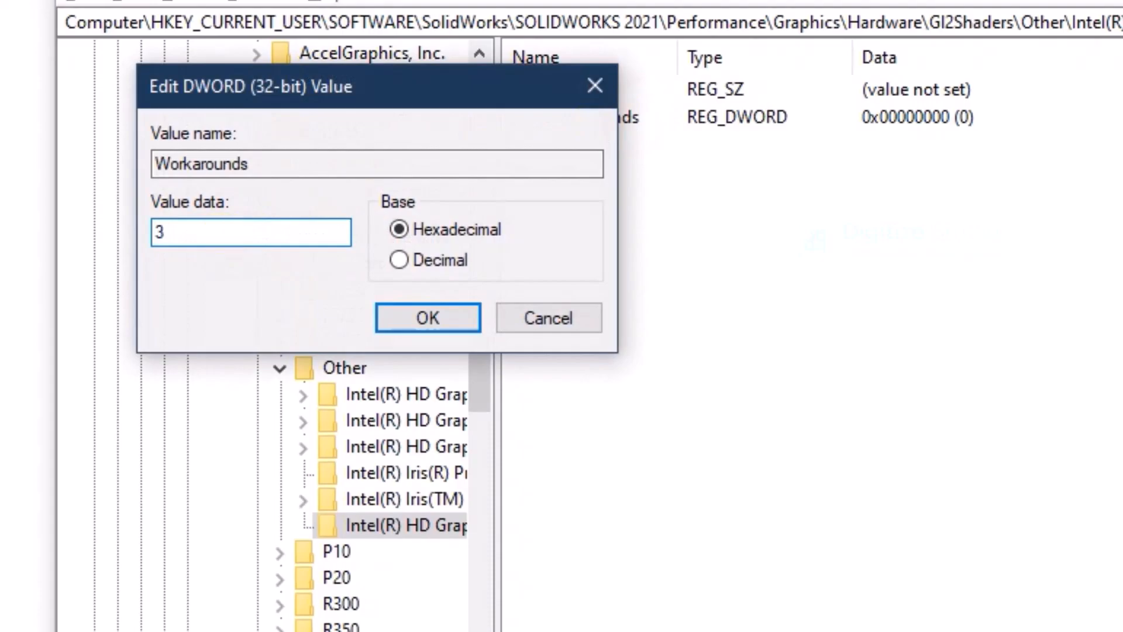
{"action": "type", "text": "008"}
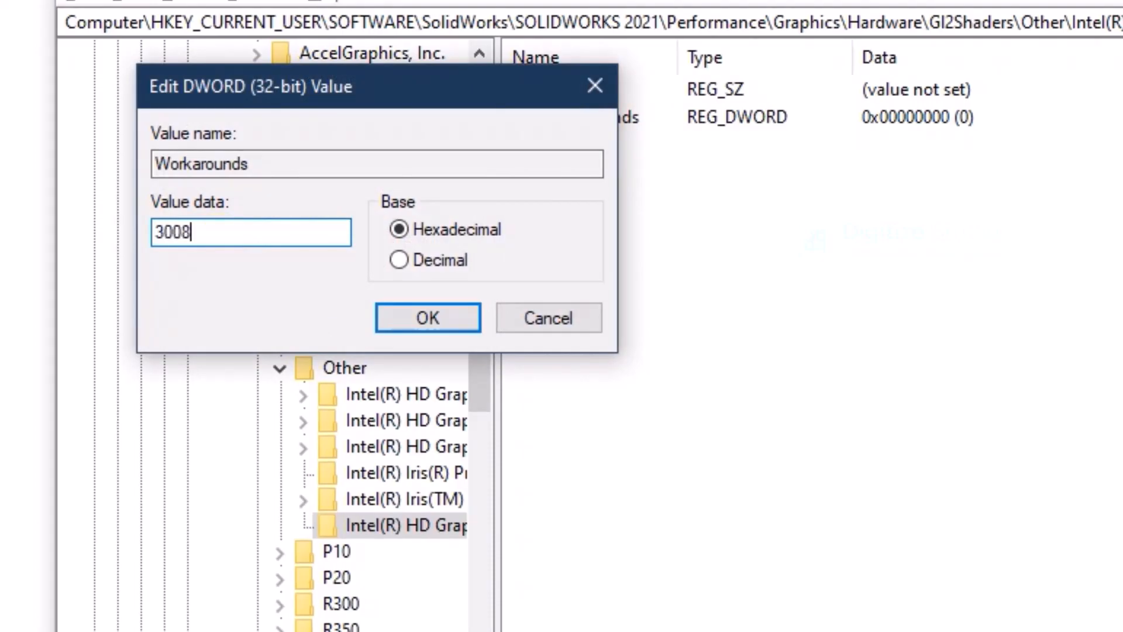
{"action": "mouse_move", "coordinate": [494, 233]}
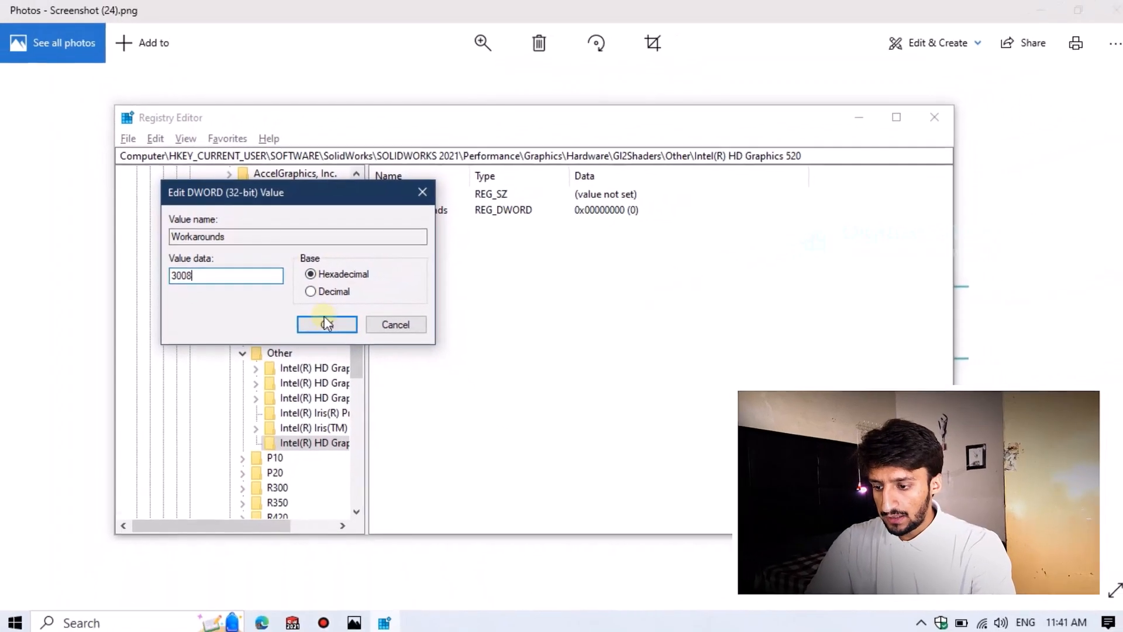
{"action": "left_click", "coordinate": [326, 323]}
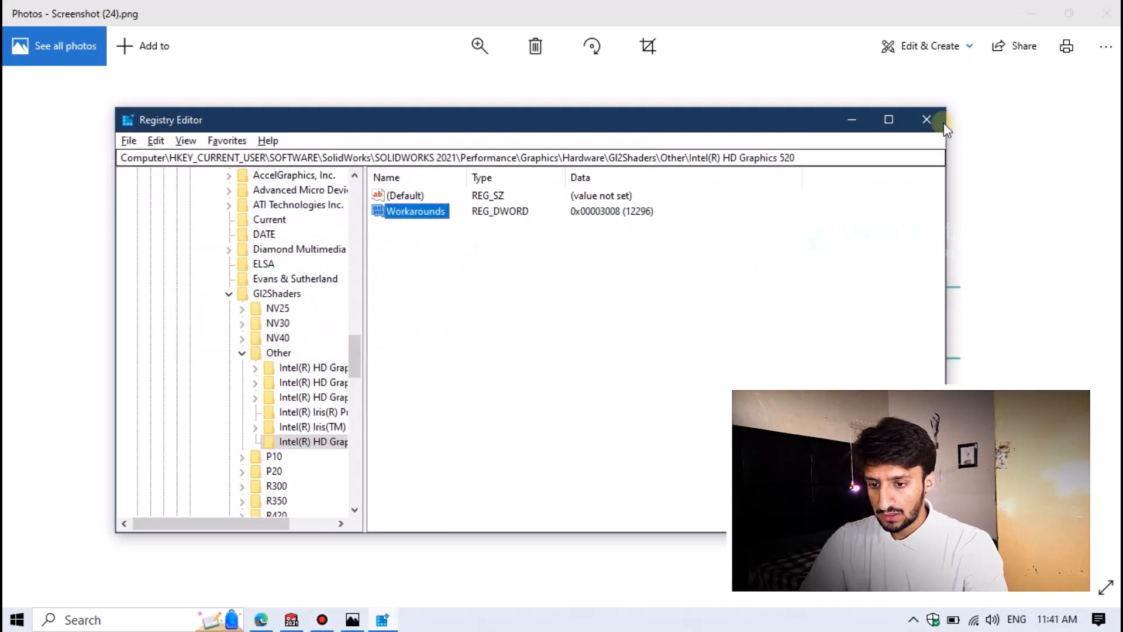
{"action": "left_click", "coordinate": [926, 120]}
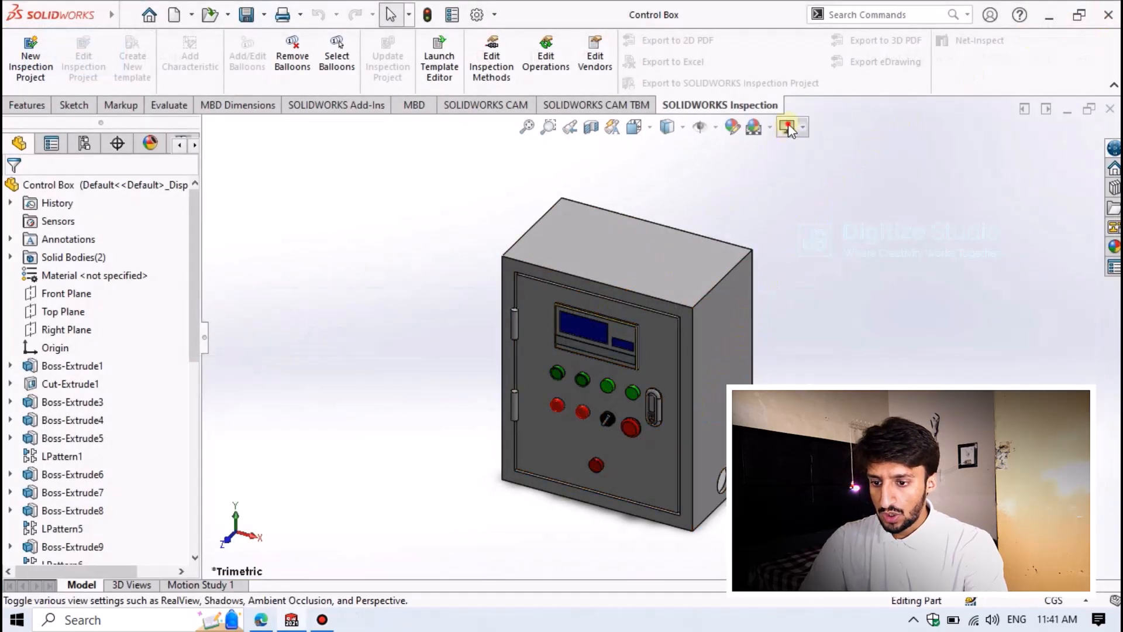
Recheck the Control Box View Settings, then exit SOLIDWORKS to restart it
{"action": "left_click", "coordinate": [801, 126]}
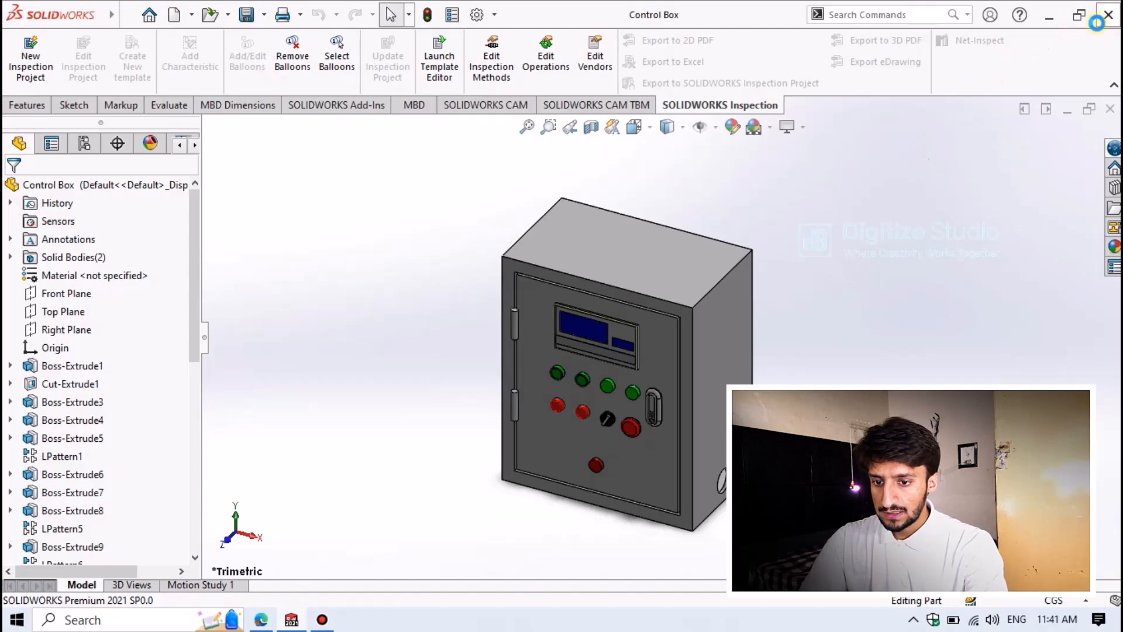
{"action": "left_click", "coordinate": [16, 620]}
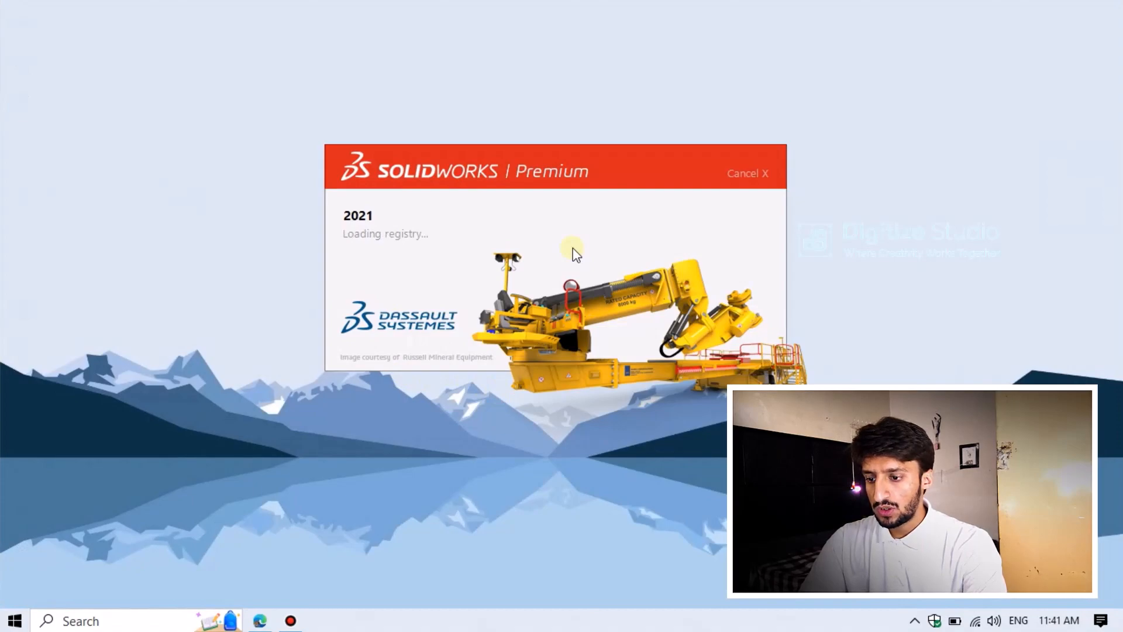
{"action": "mouse_move", "coordinate": [566, 246]}
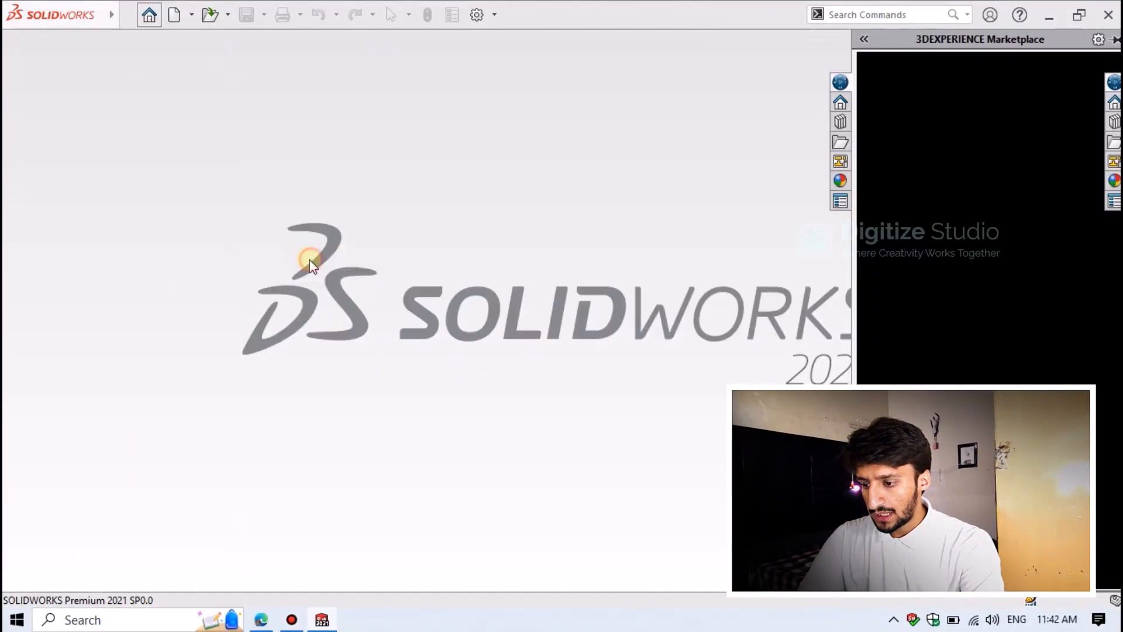
{"action": "mouse_move", "coordinate": [686, 165]}
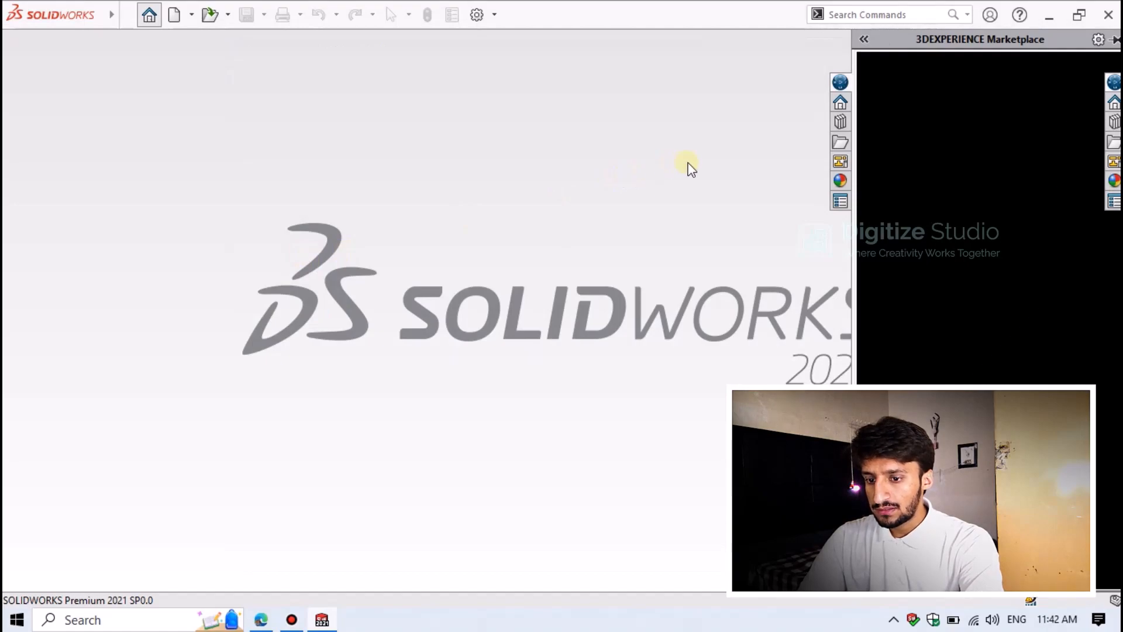
{"action": "mouse_move", "coordinate": [692, 159]}
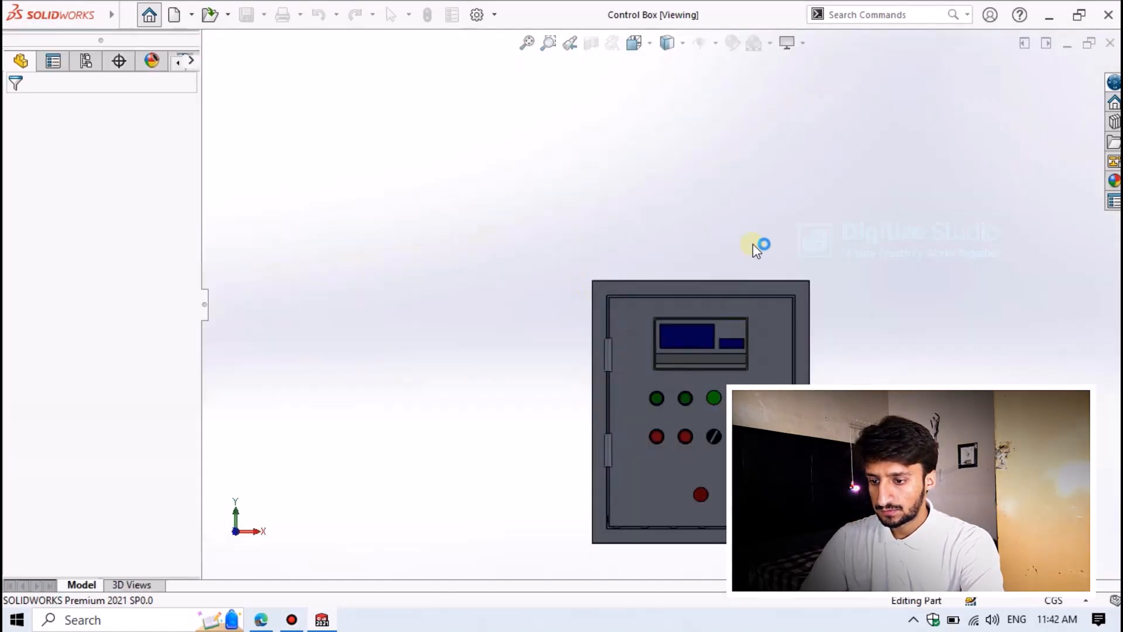
Reopen Control Box from recent documents and toggle RealView Graphics off in View Settings
{"action": "left_click", "coordinate": [720, 105]}
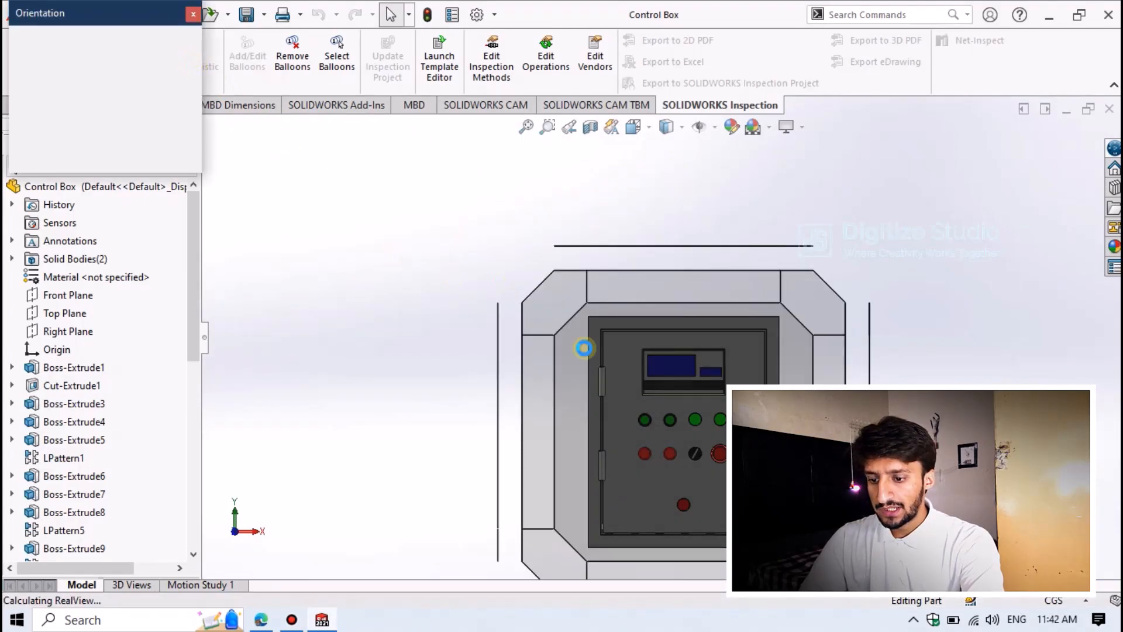
{"action": "left_click", "coordinate": [175, 64]}
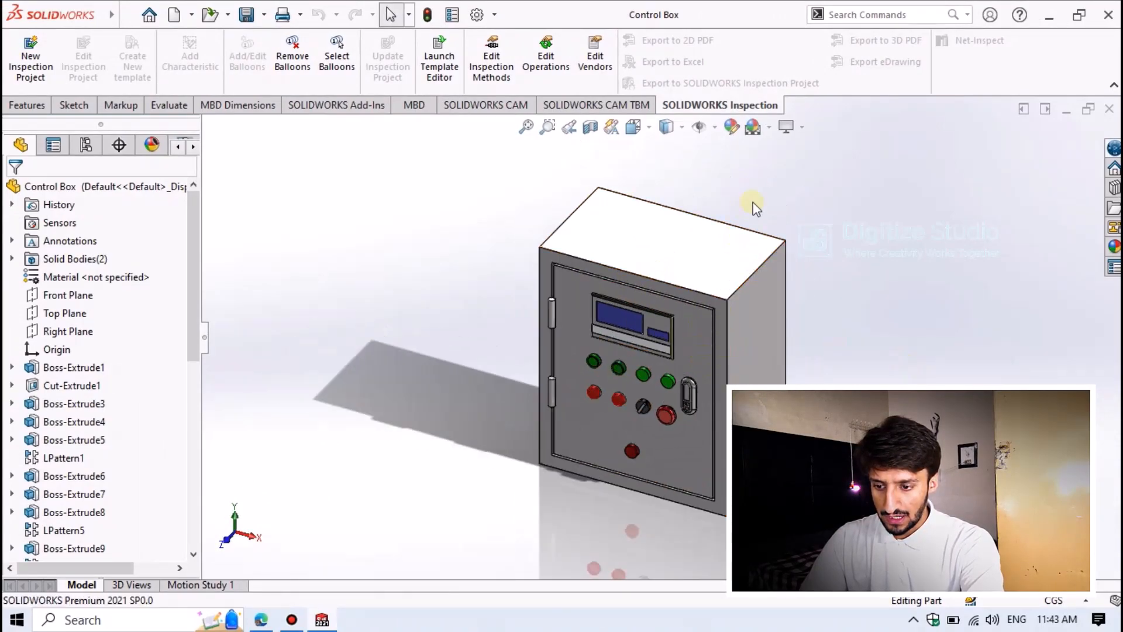
{"action": "left_click", "coordinate": [801, 127]}
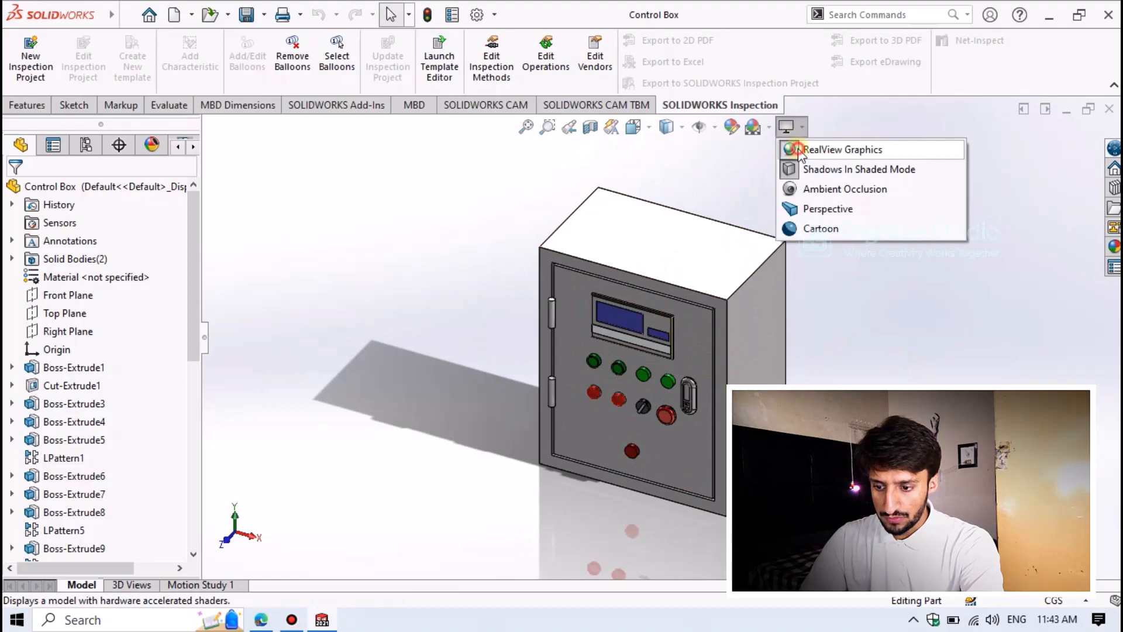
{"action": "left_click", "coordinate": [843, 149]}
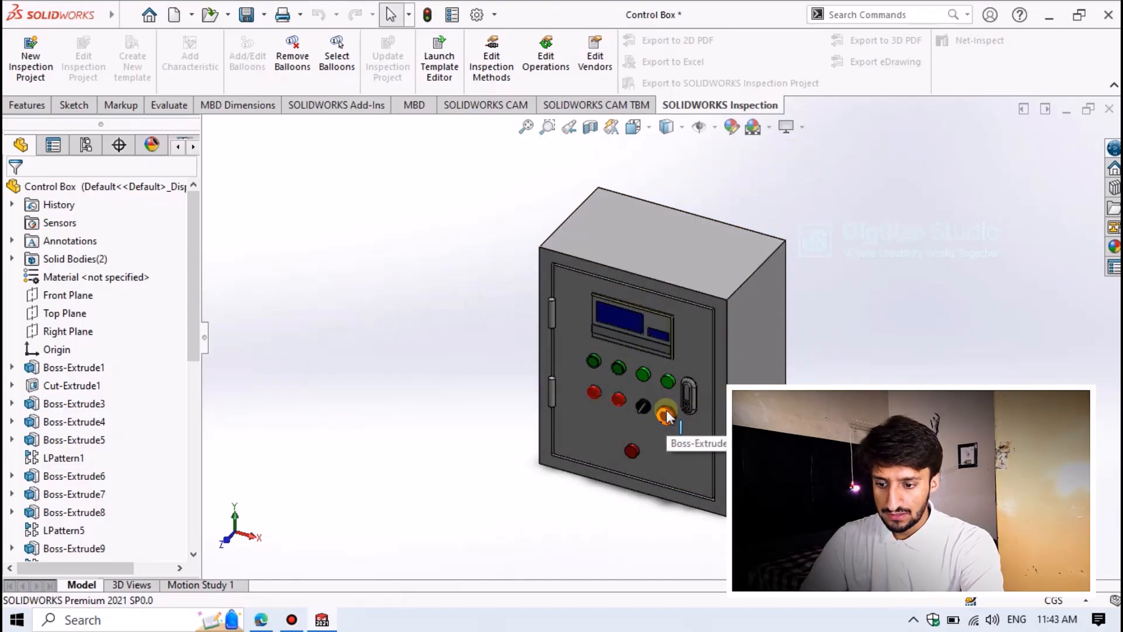